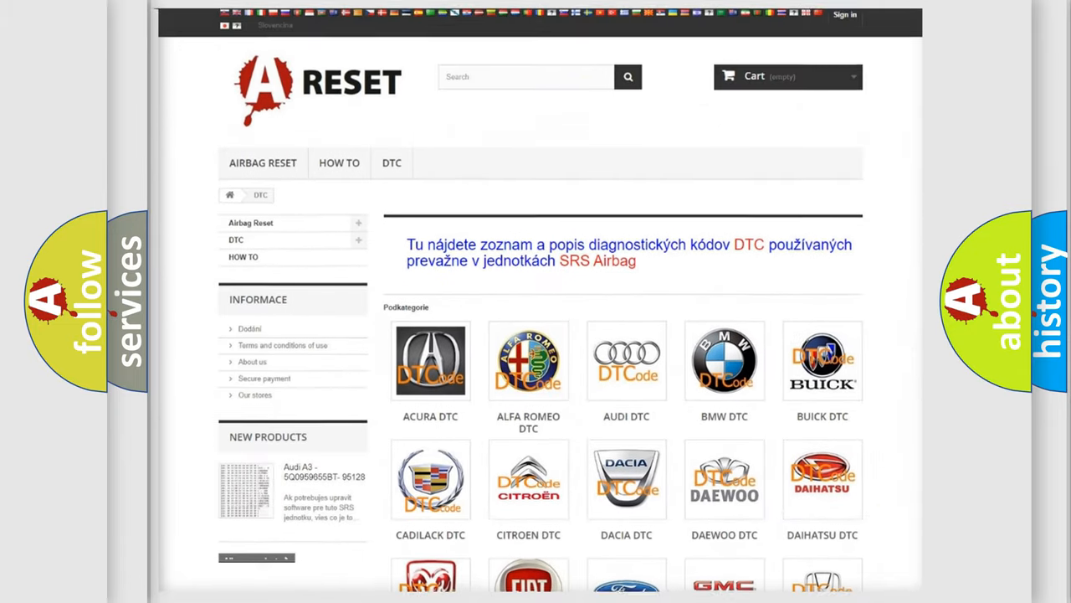
scroll(down, 3)
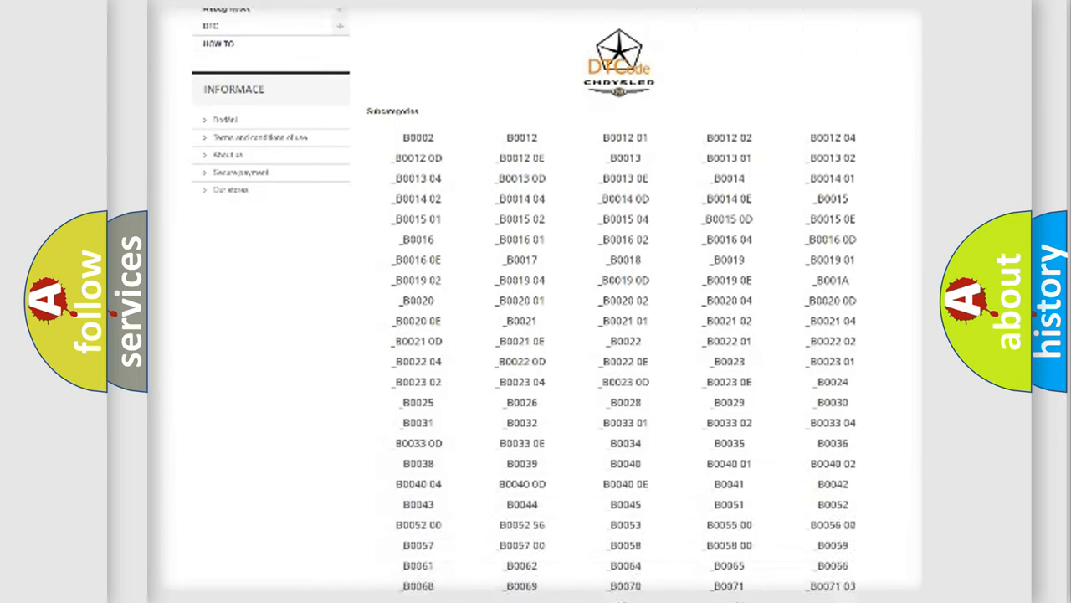
scroll(down, 3)
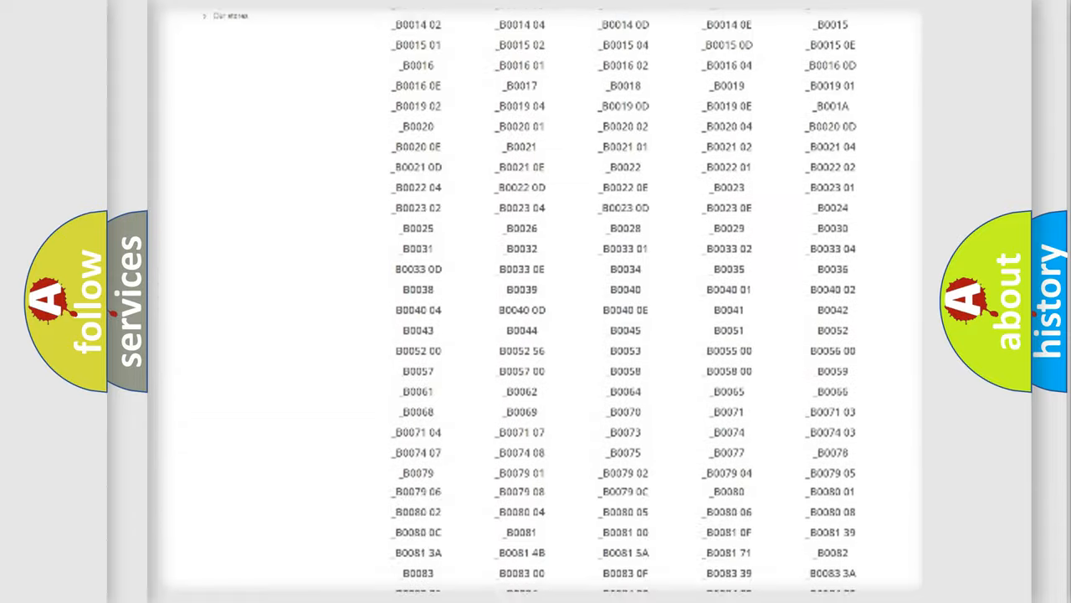
scroll(up, 3)
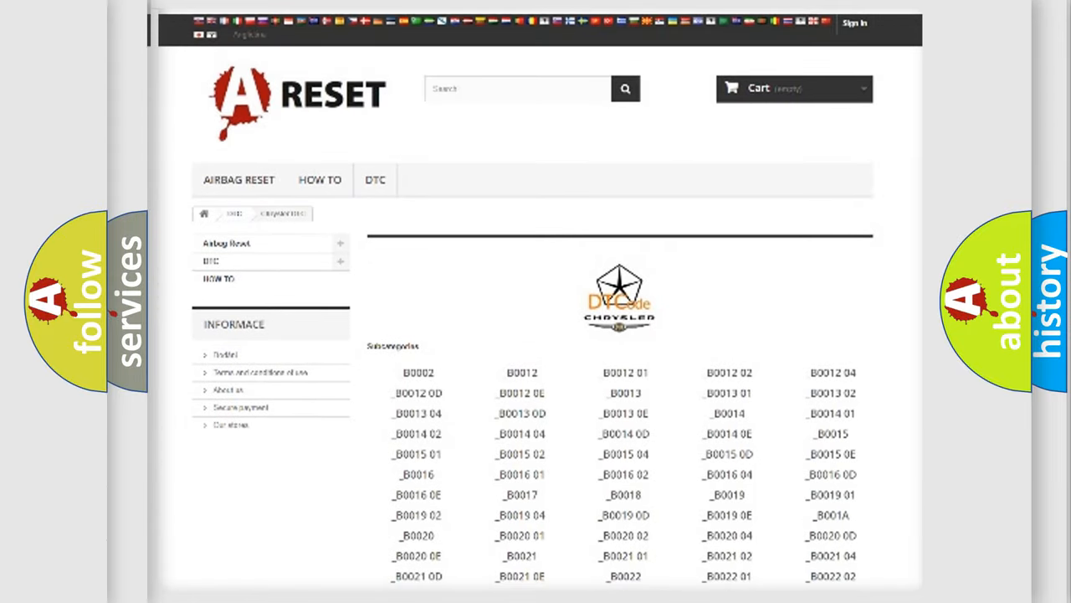